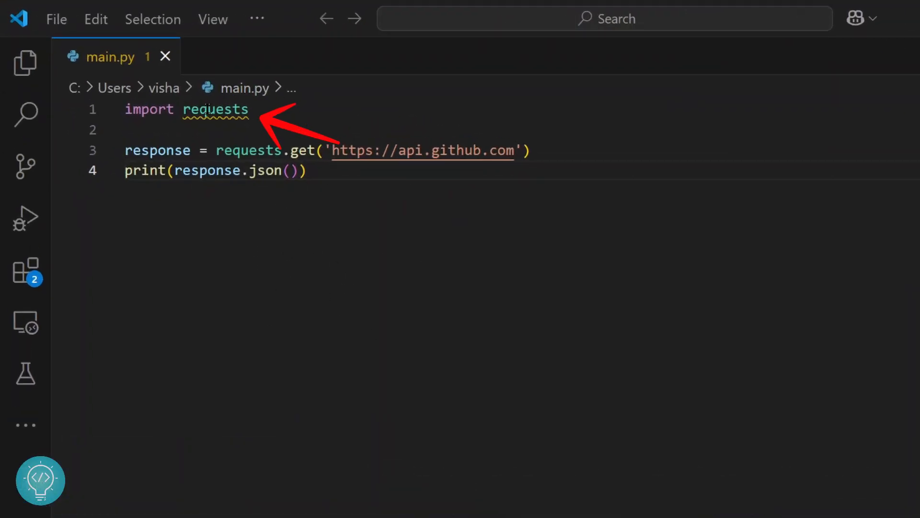
mouse_move(208, 109)
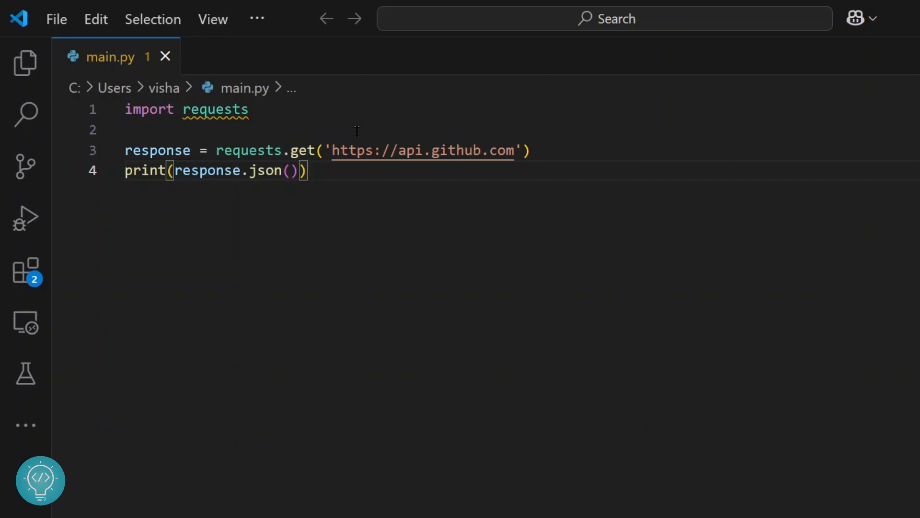
mouse_move(720, 204)
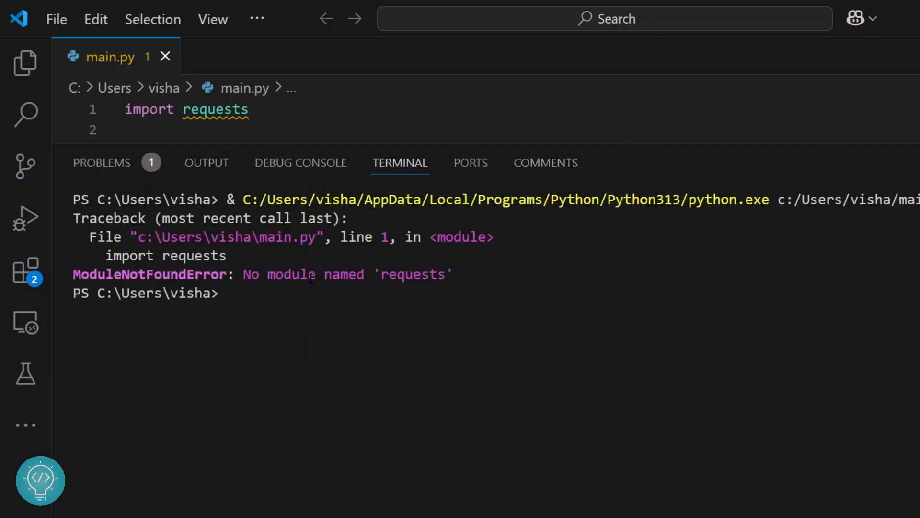
double_click(149, 274)
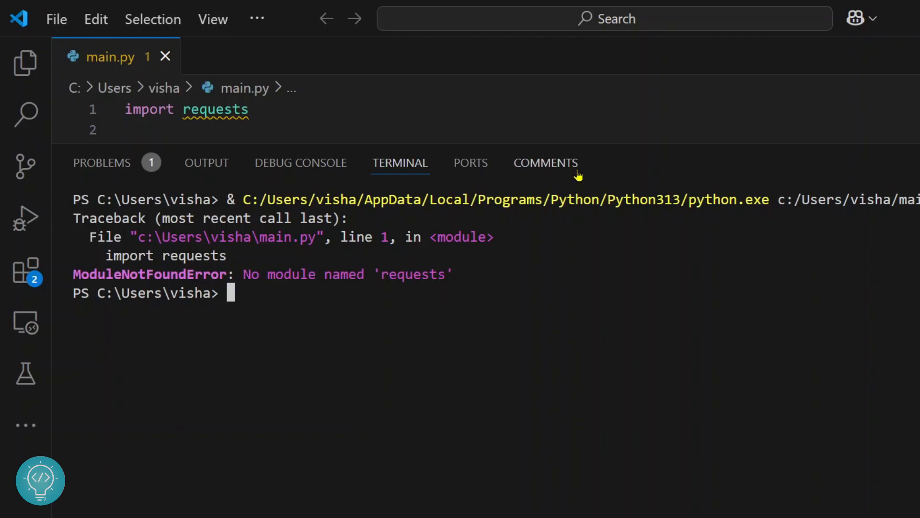
type("response = requests.get('https://api.github.com')")
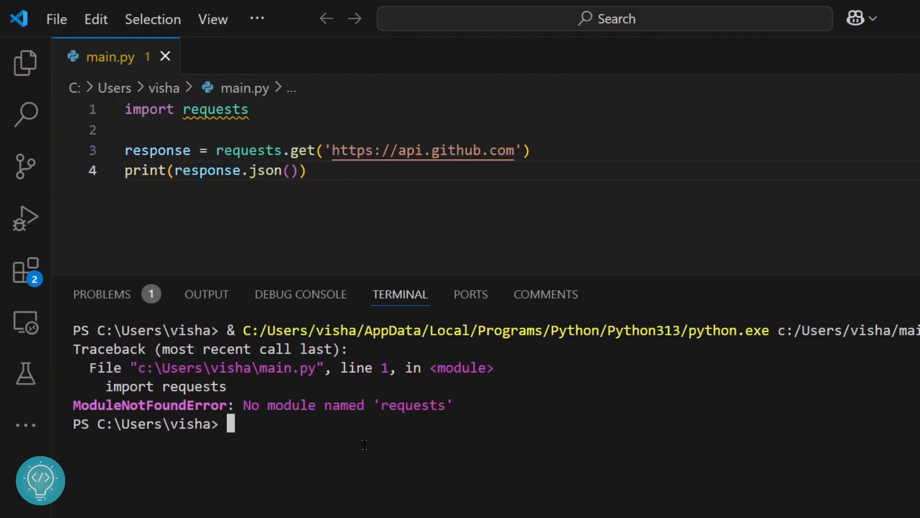
type("pip install r")
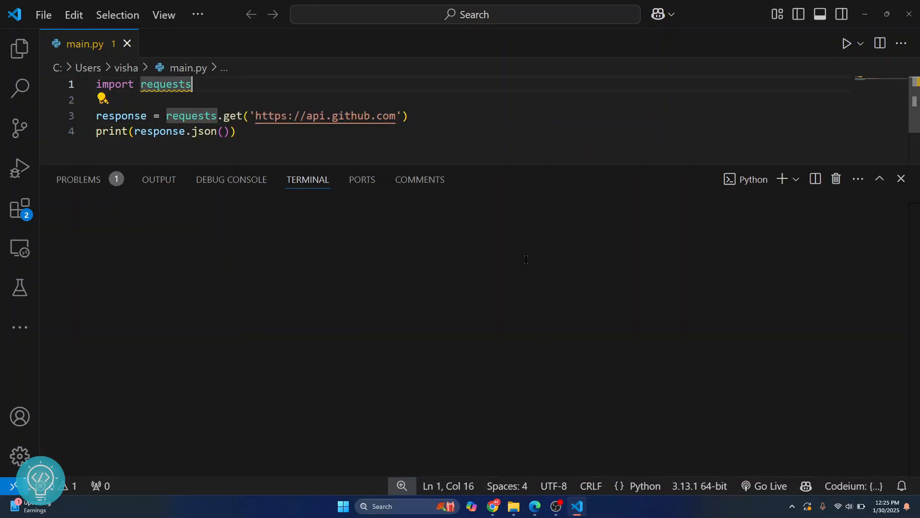
Run main.py to print the GitHub API JSON, then close the terminal panel
left_click(847, 43)
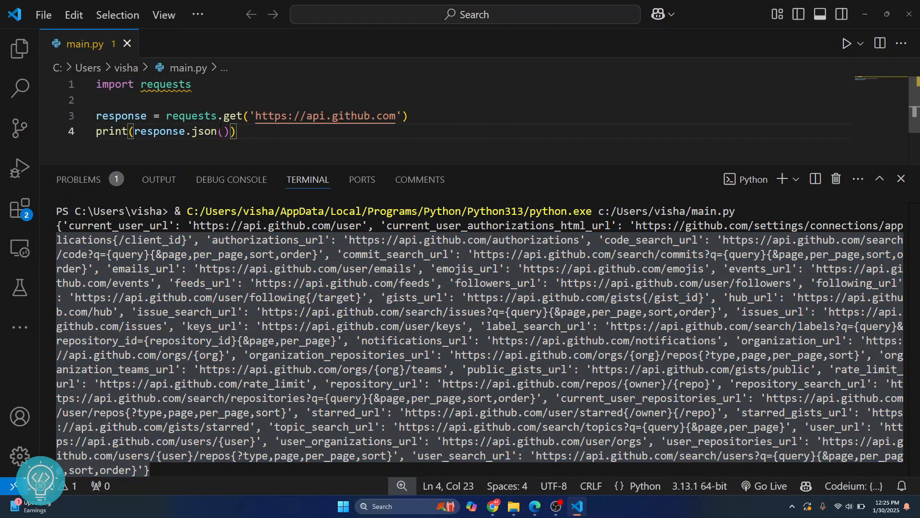
left_click(900, 178)
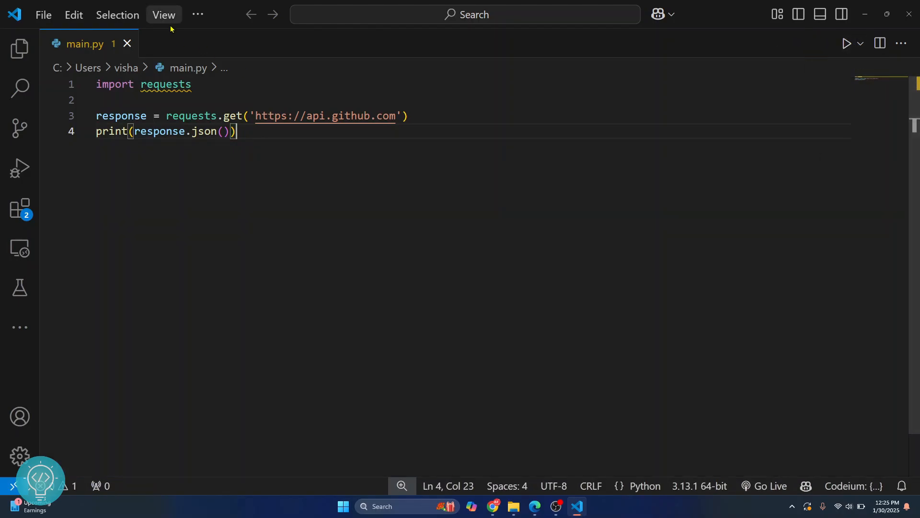
Start a new PowerShell terminal from the ... menu and enter 'pip install requests'
left_click(198, 15)
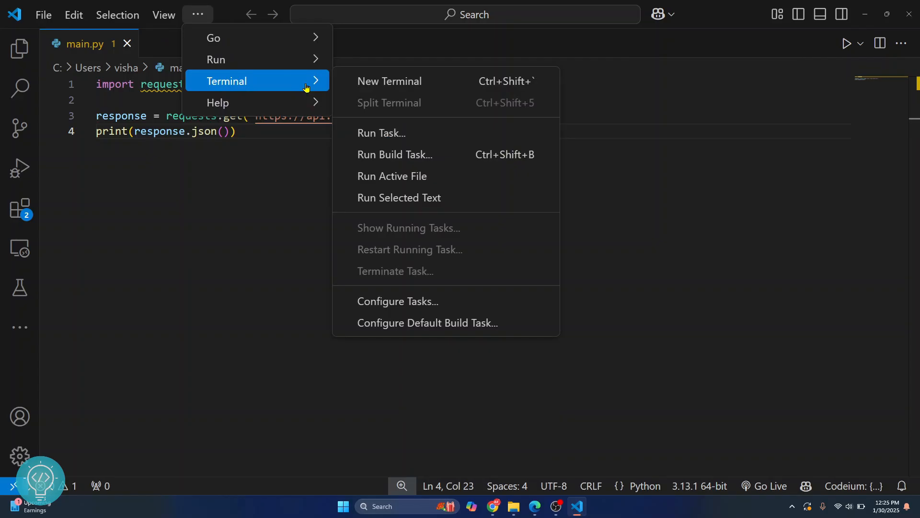
left_click(389, 81)
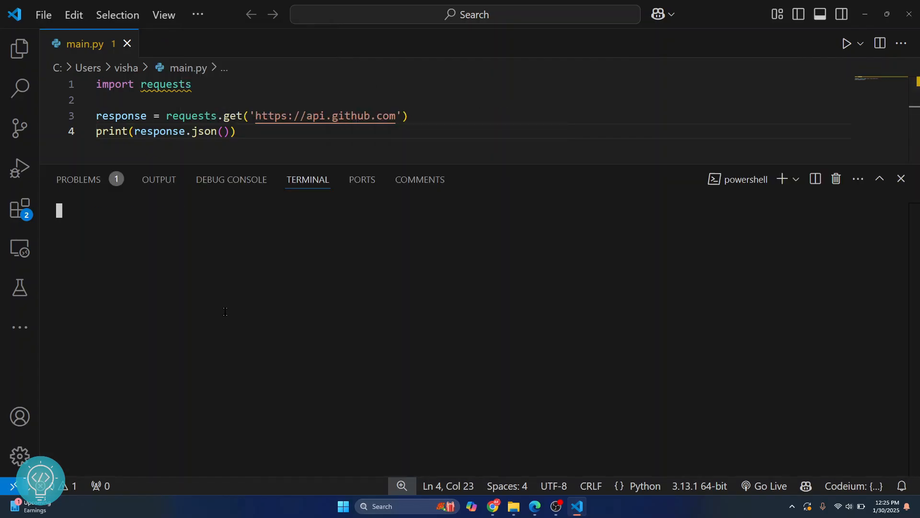
type("pip install requests")
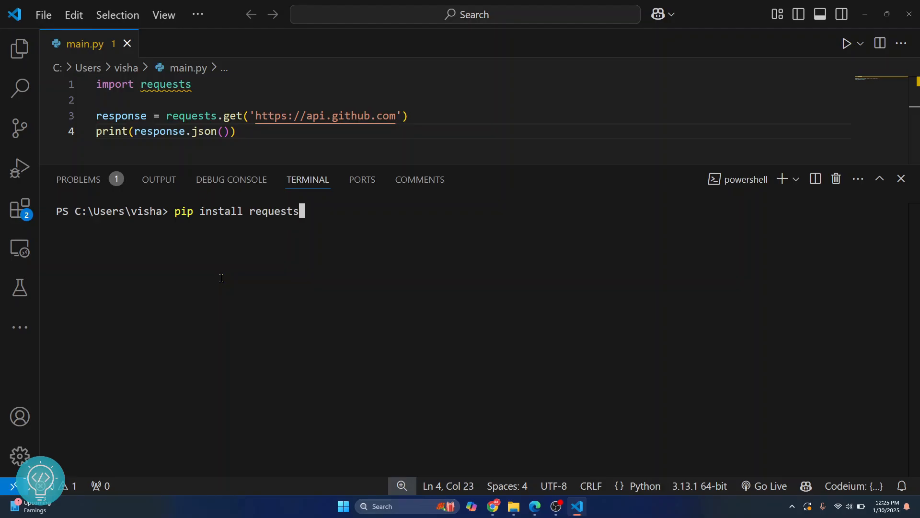
mouse_move(424, 249)
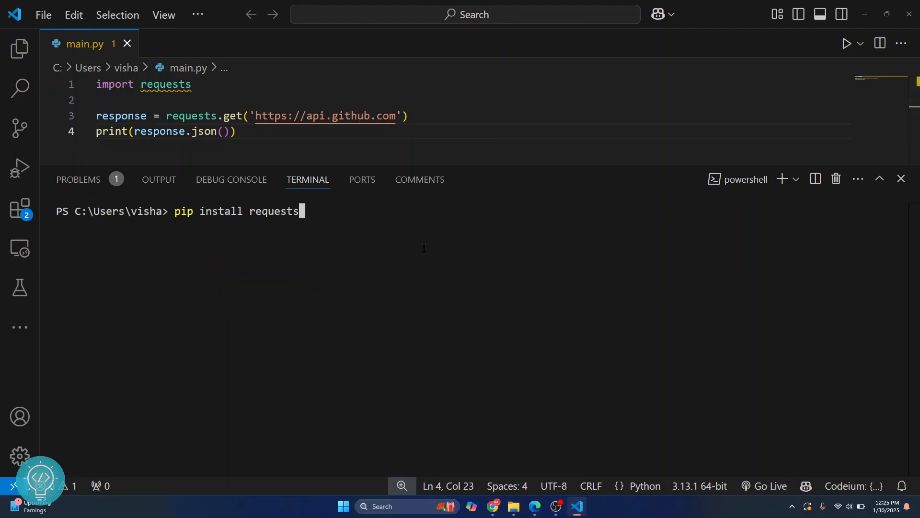
Start a second PowerShell terminal with Ctrl+Shift+`, enter 'pip install requests', then hide the panel
left_click(782, 179)
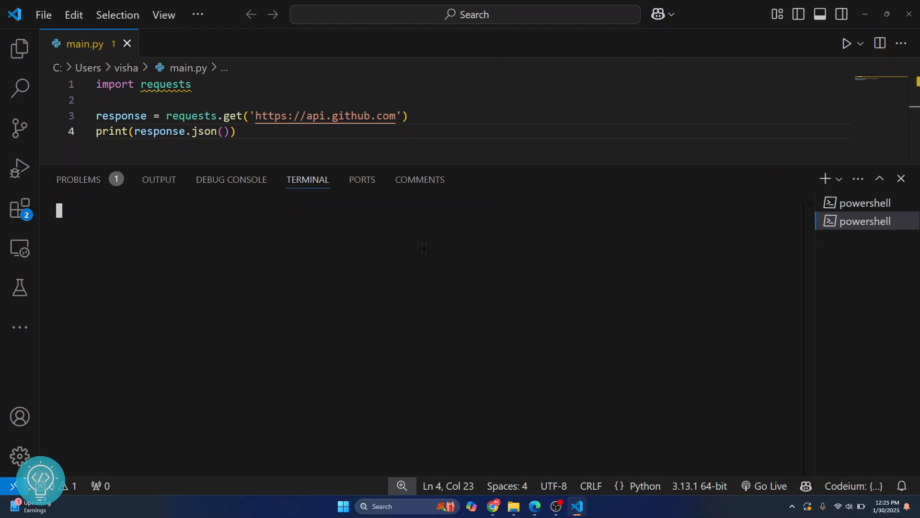
key("Ctrl+Shift+`")
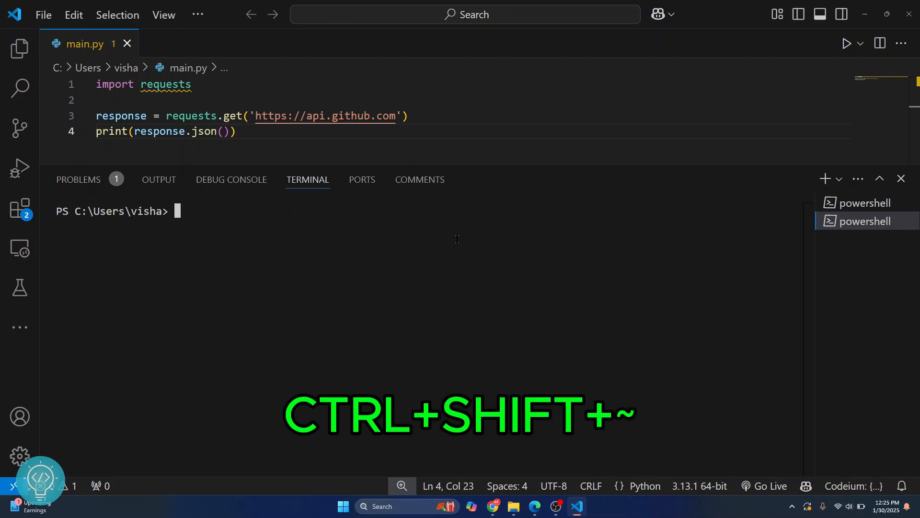
type("pip install requests")
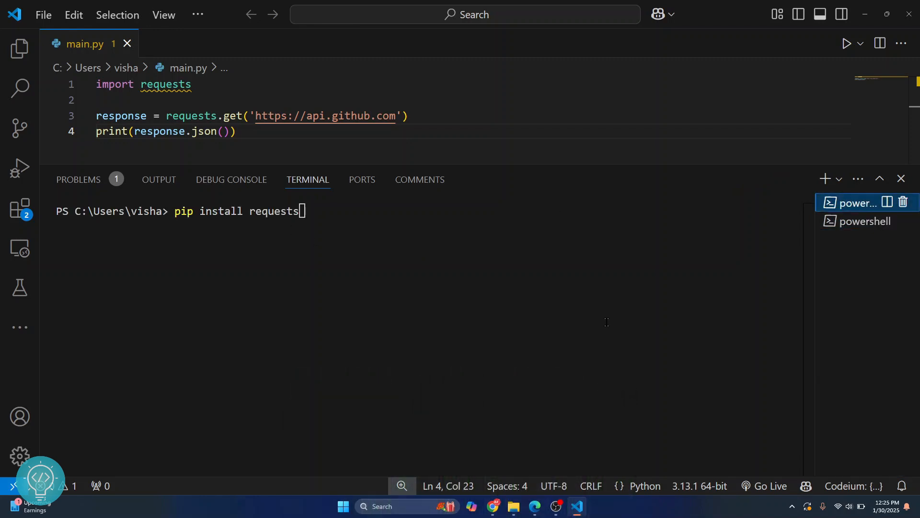
key("Ctrl+`")
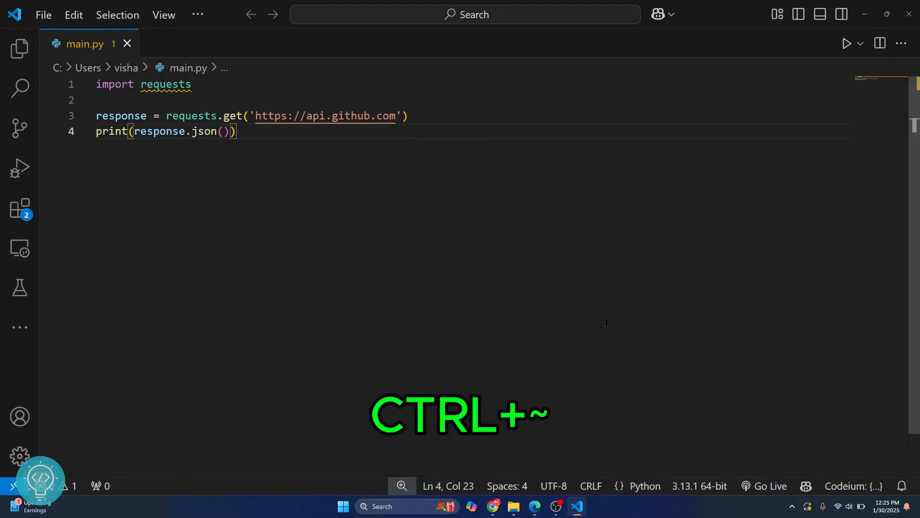